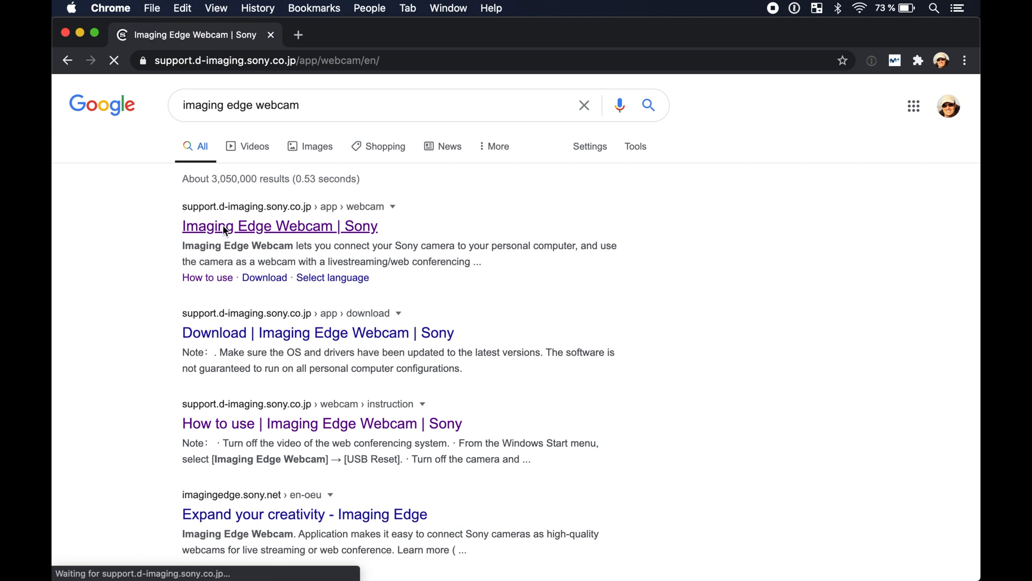
Step: Open Sony's Imaging Edge Webcam how-to page and expand 'When using another camera'
click(279, 225)
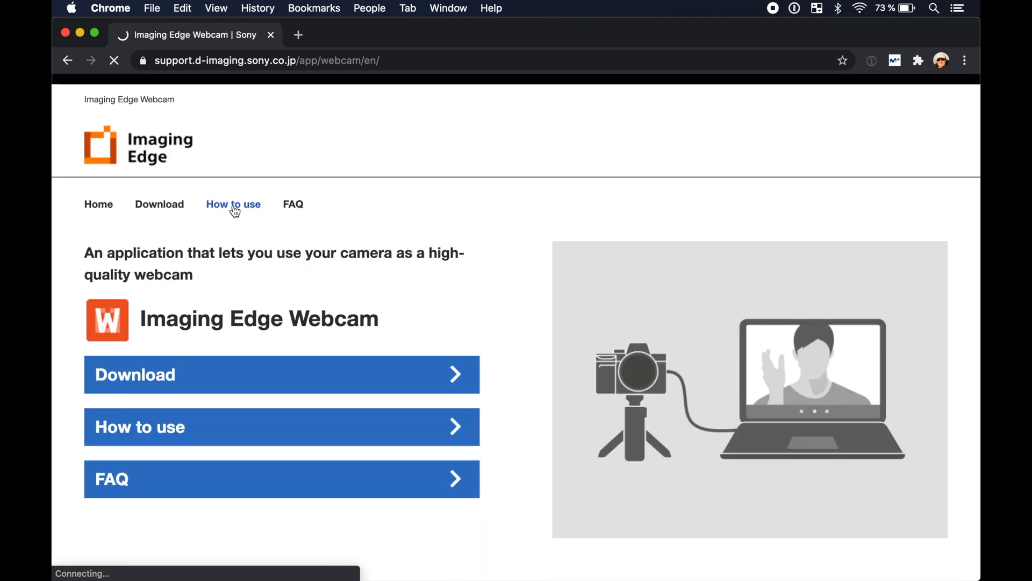
click(233, 203)
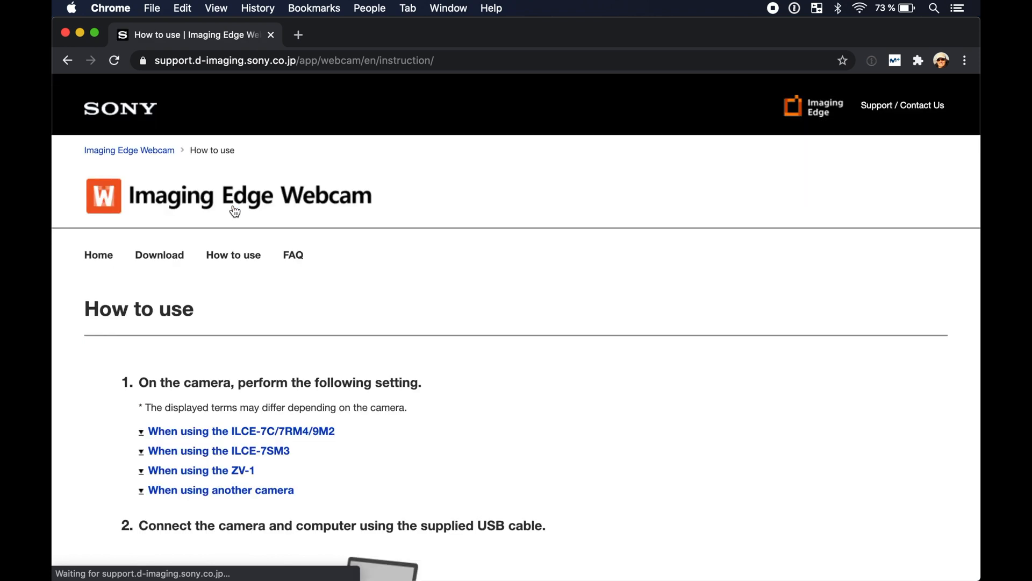
scroll(down, 3)
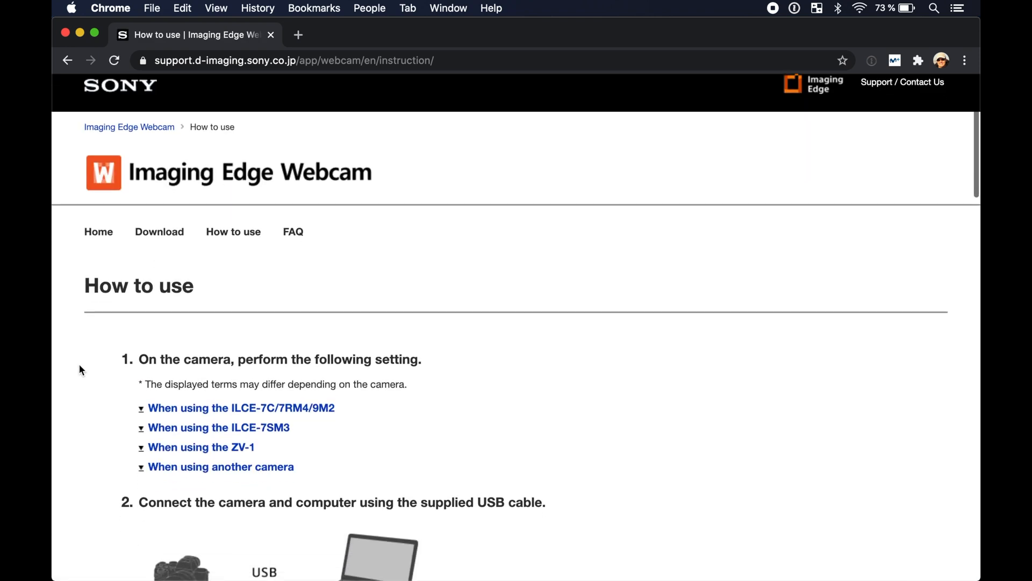
scroll(down, 3)
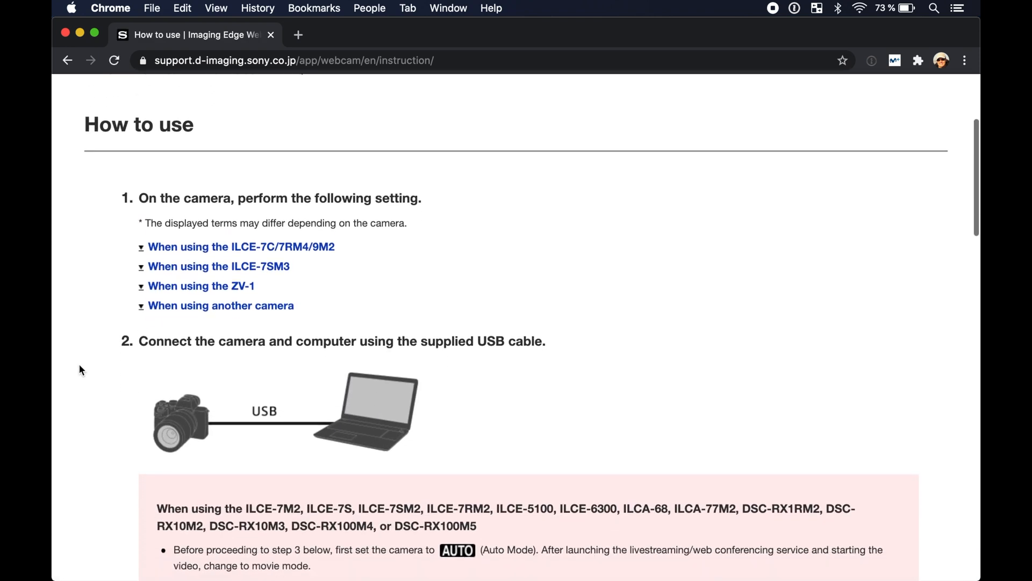
scroll(down, 3)
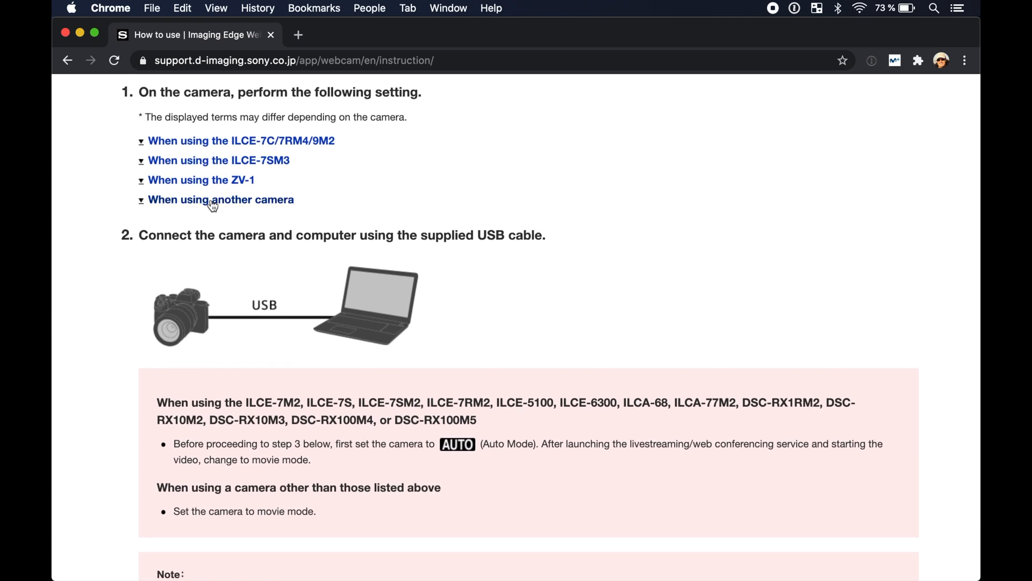
click(221, 199)
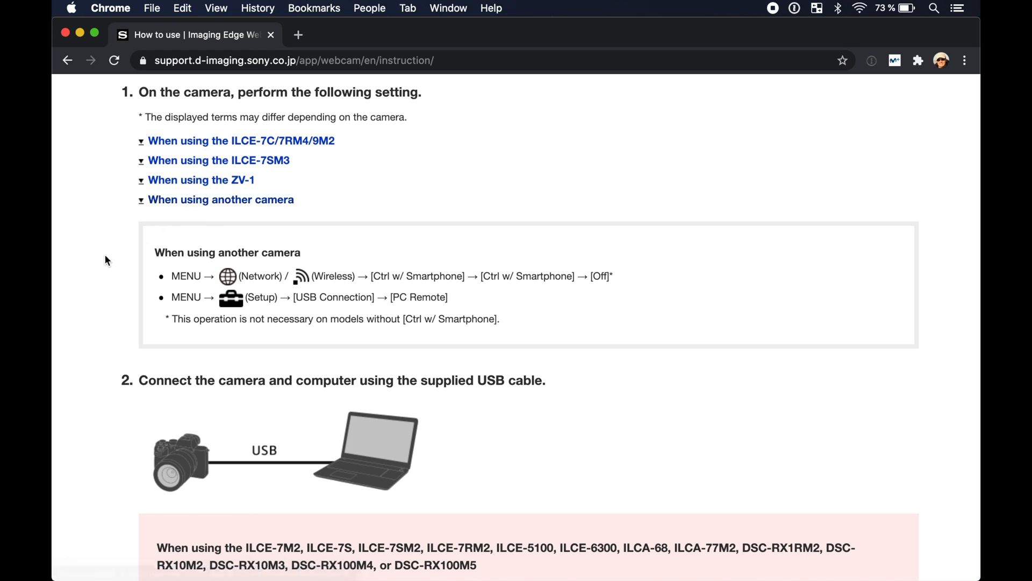
Step: Go to the Imaging Edge Webcam download page and scroll to the supported models list
click(159, 255)
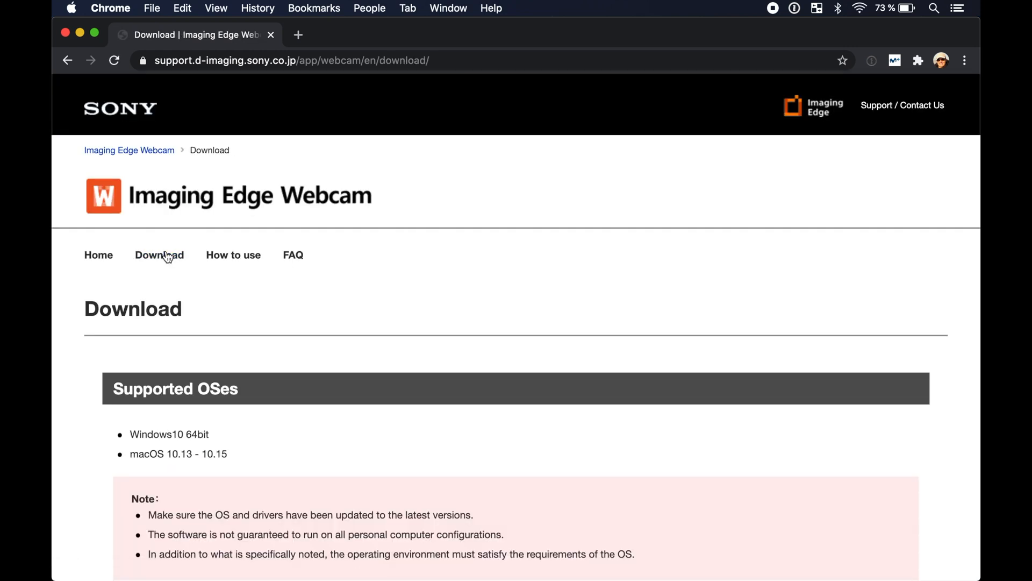
scroll(down, 3)
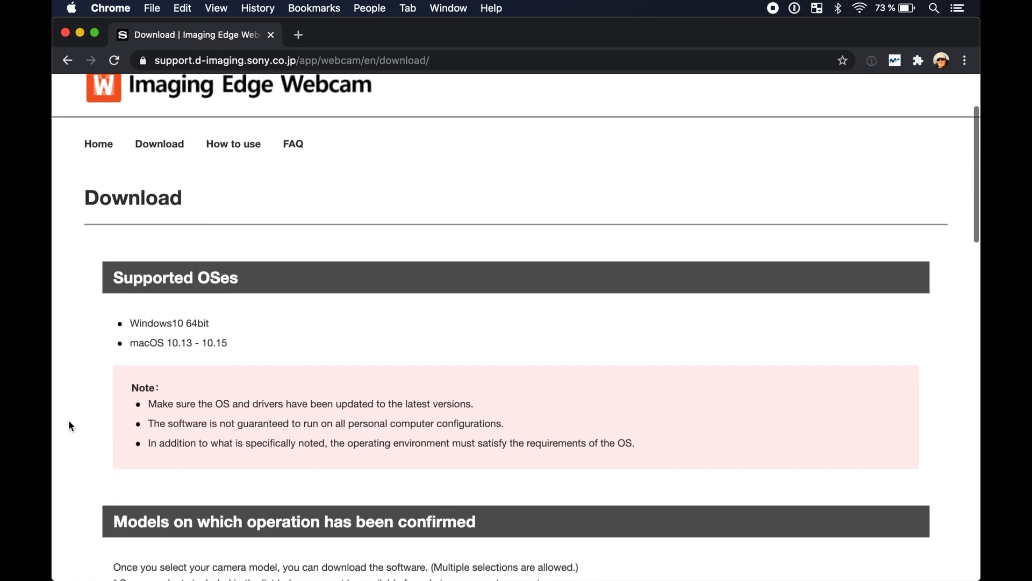
scroll(down, 3)
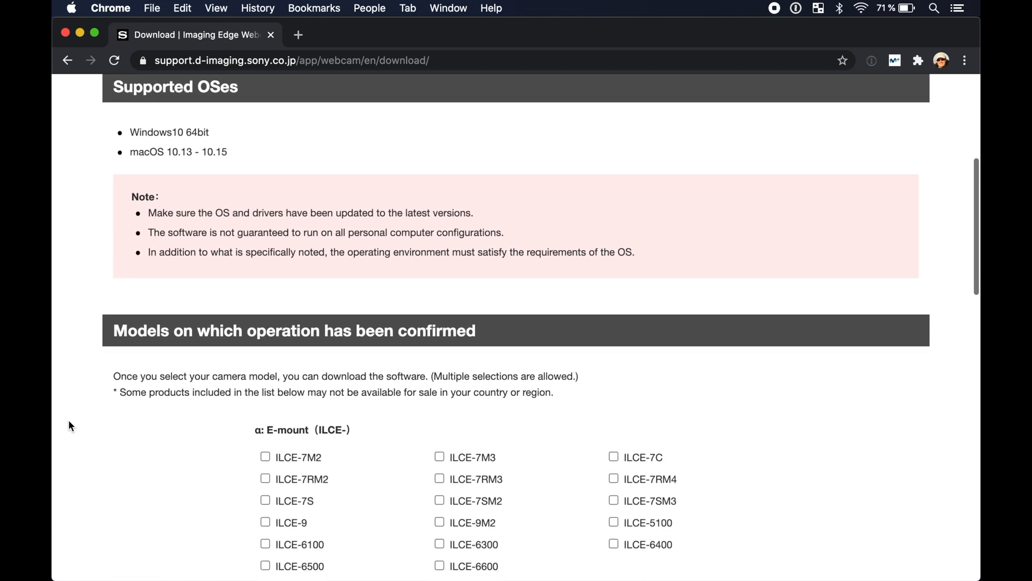
scroll(down, 3)
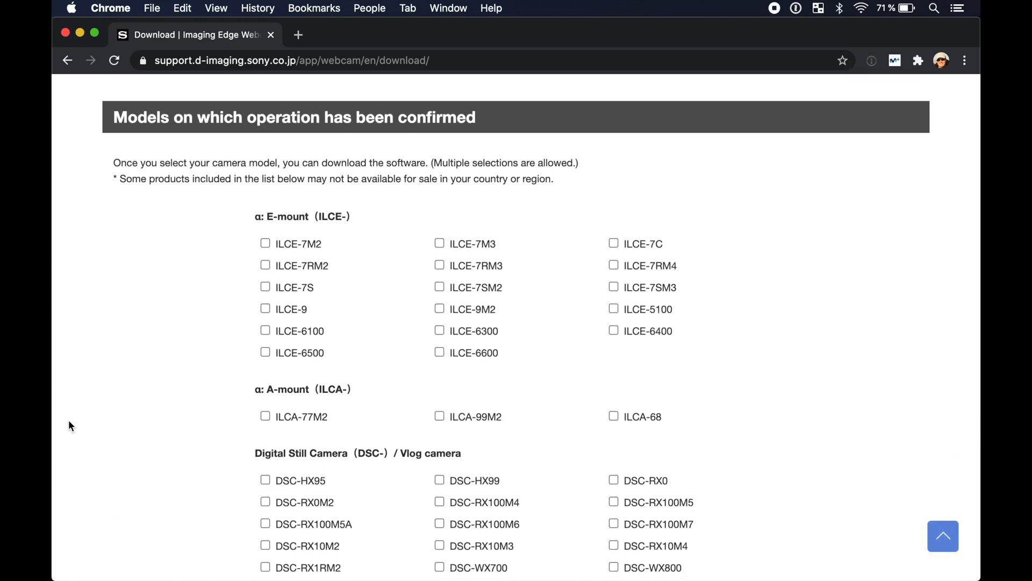
scroll(down, 3)
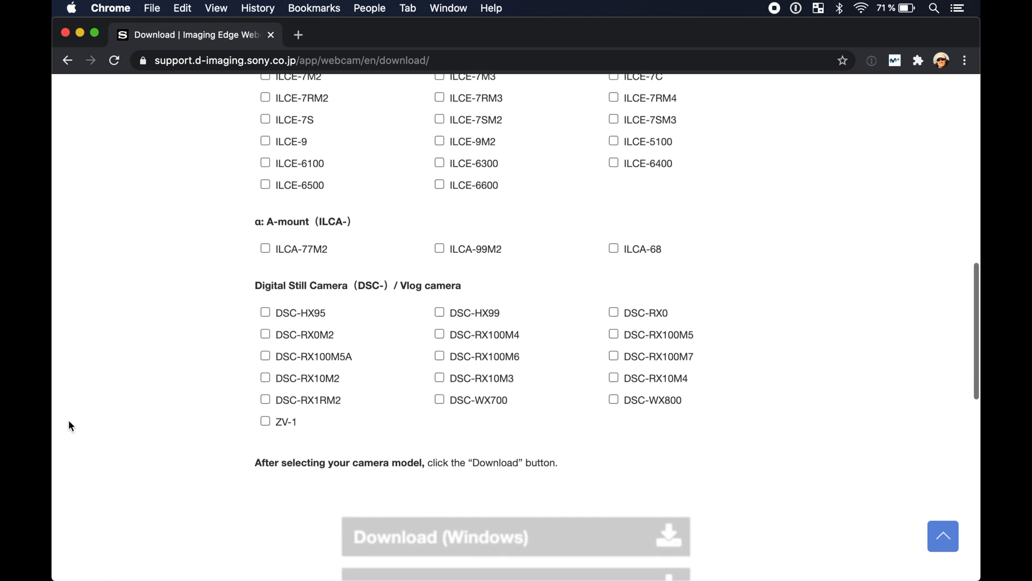
mouse_move(628, 360)
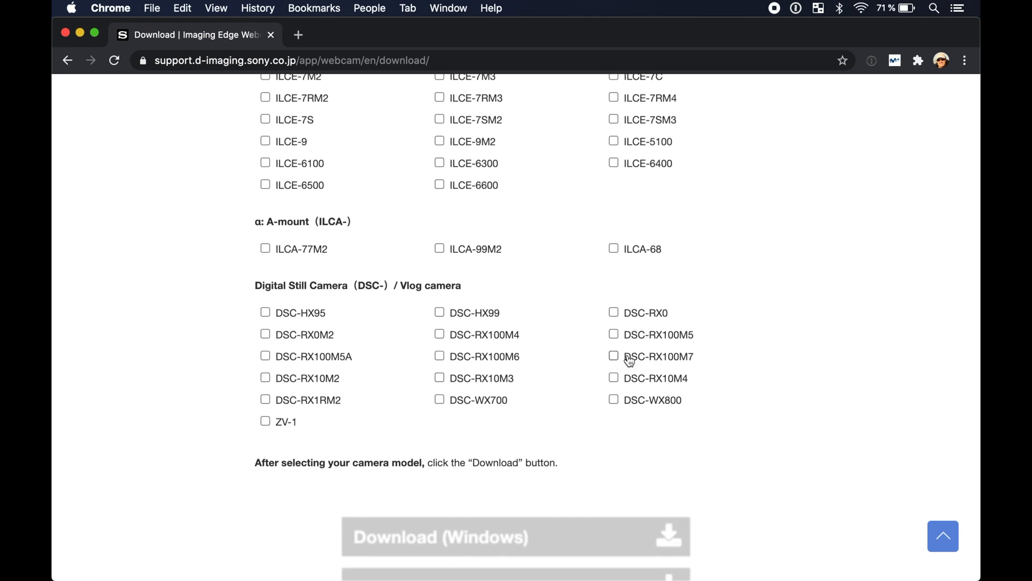
double_click(658, 356)
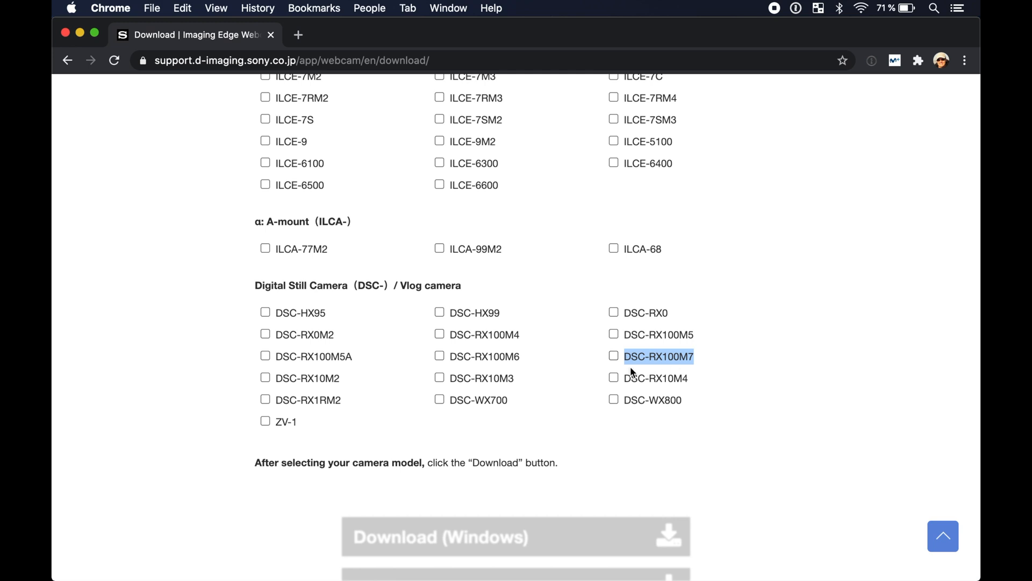
Step: Tick DSC-RX100M7, download the Mac installer IEW100_2010a.dmg, and open the usage instructions tab
click(614, 356)
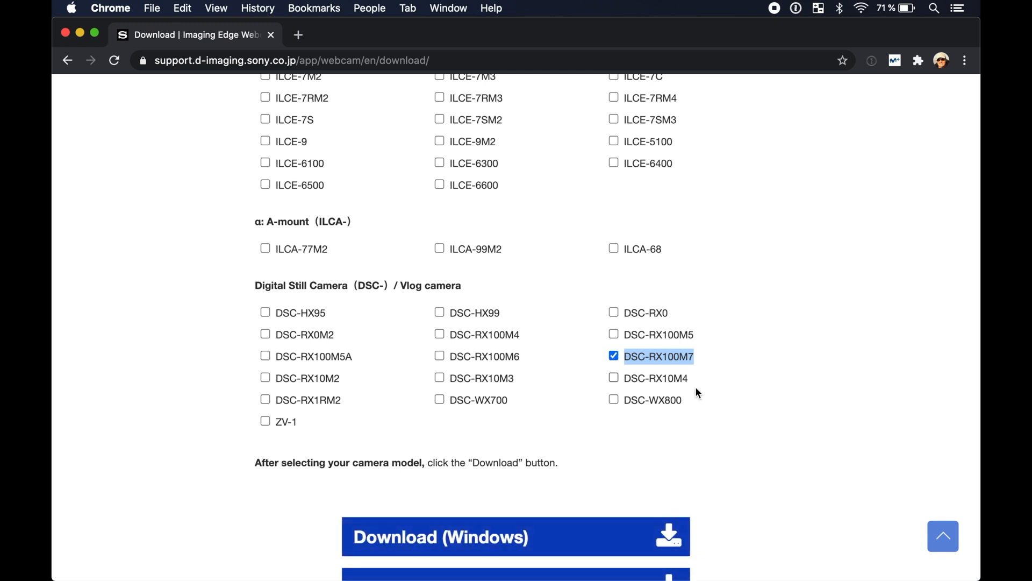
scroll(down, 3)
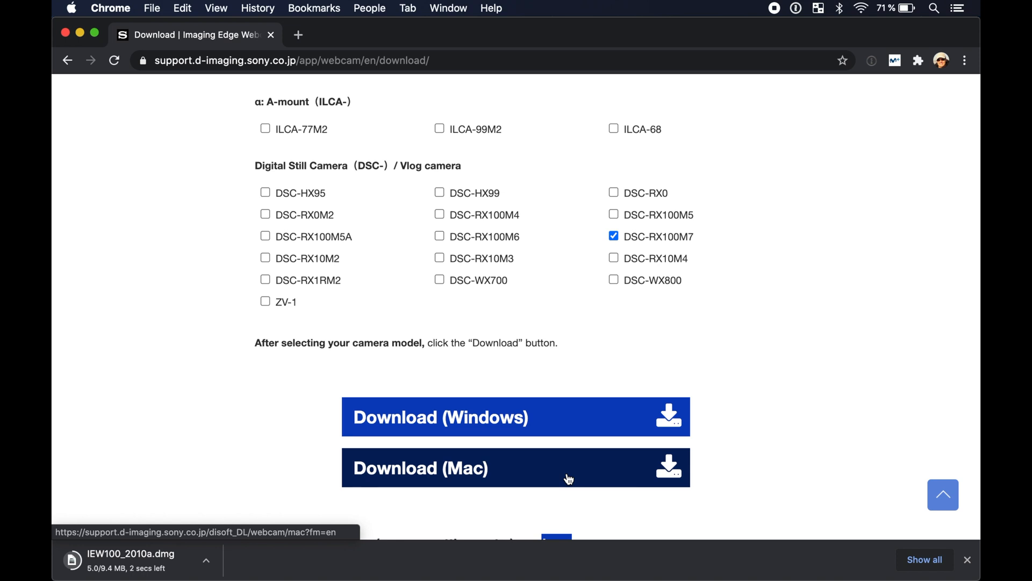
scroll(down, 3)
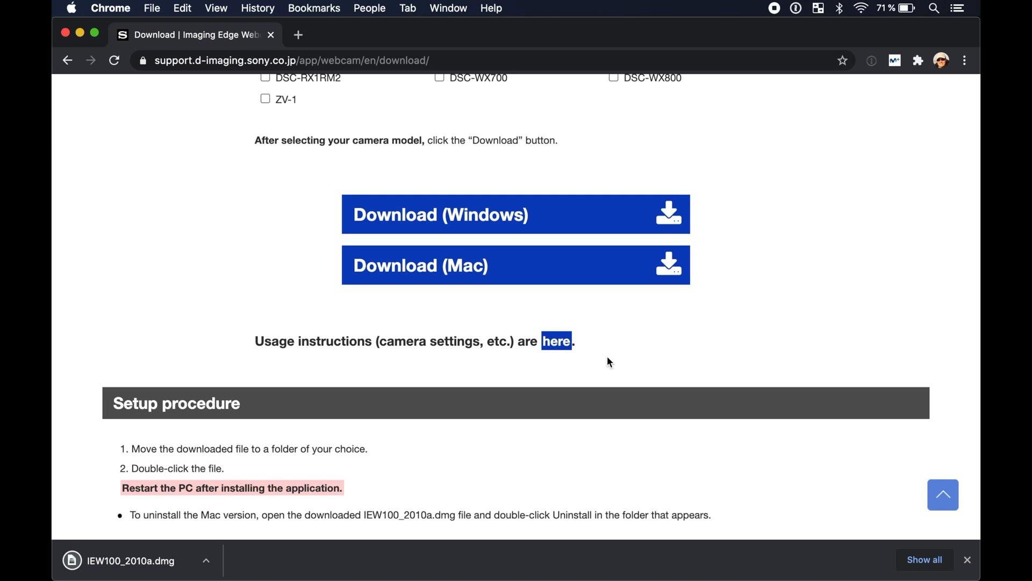
click(555, 340)
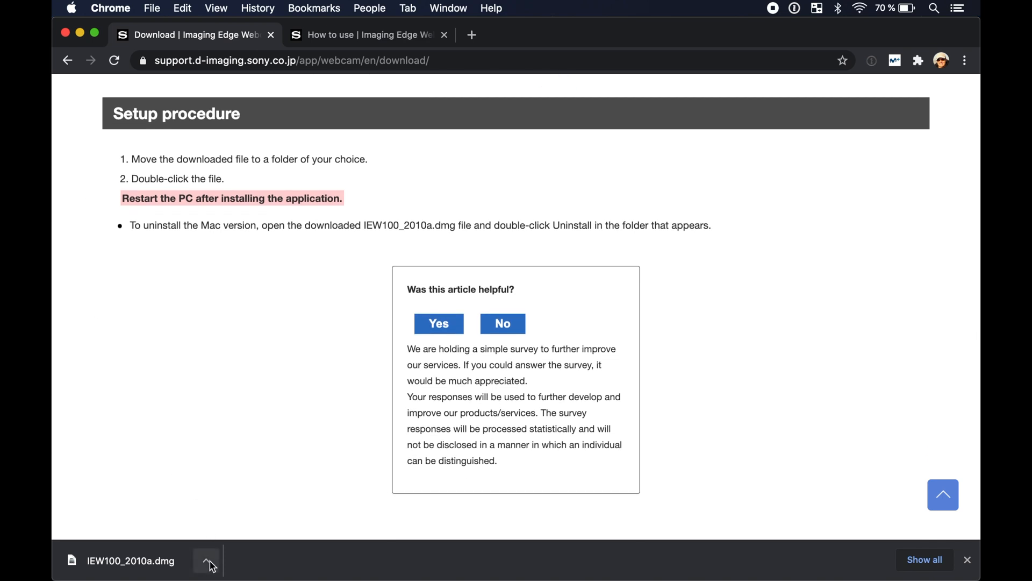
Step: Reveal IEW100_2010a.dmg in Finder, mount it, and launch IEW_INST.pkg
click(205, 560)
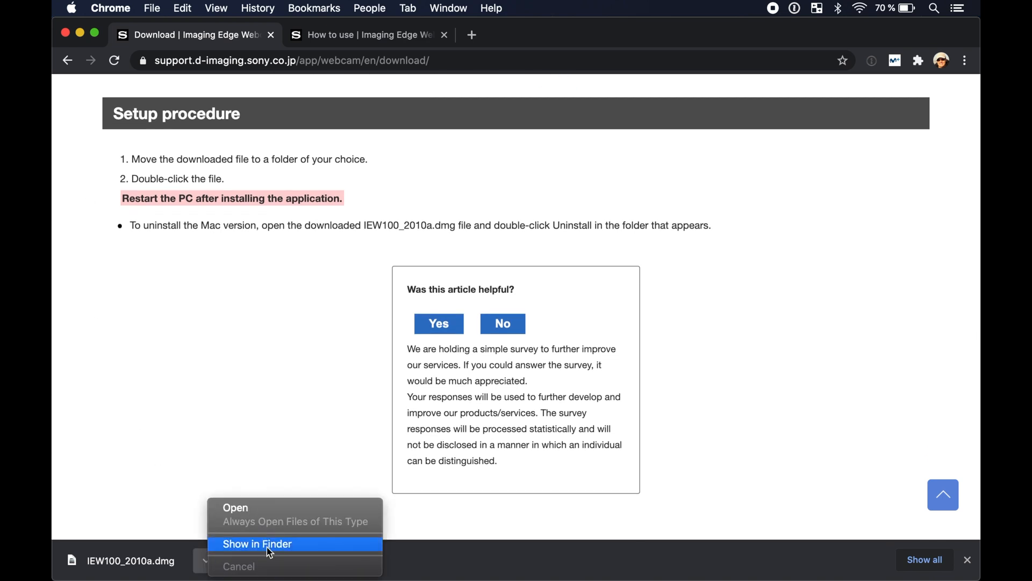
click(257, 543)
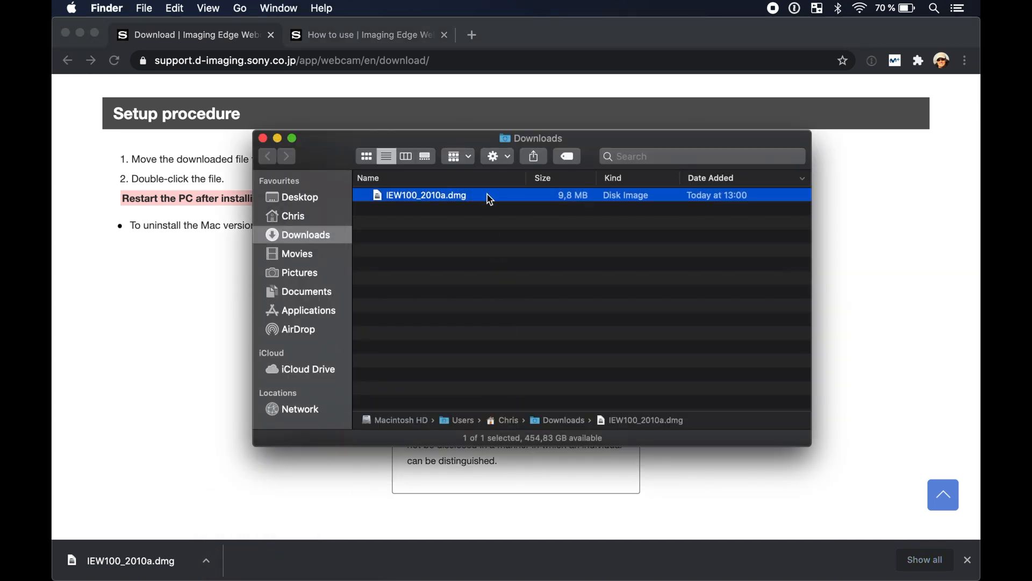
double_click(426, 194)
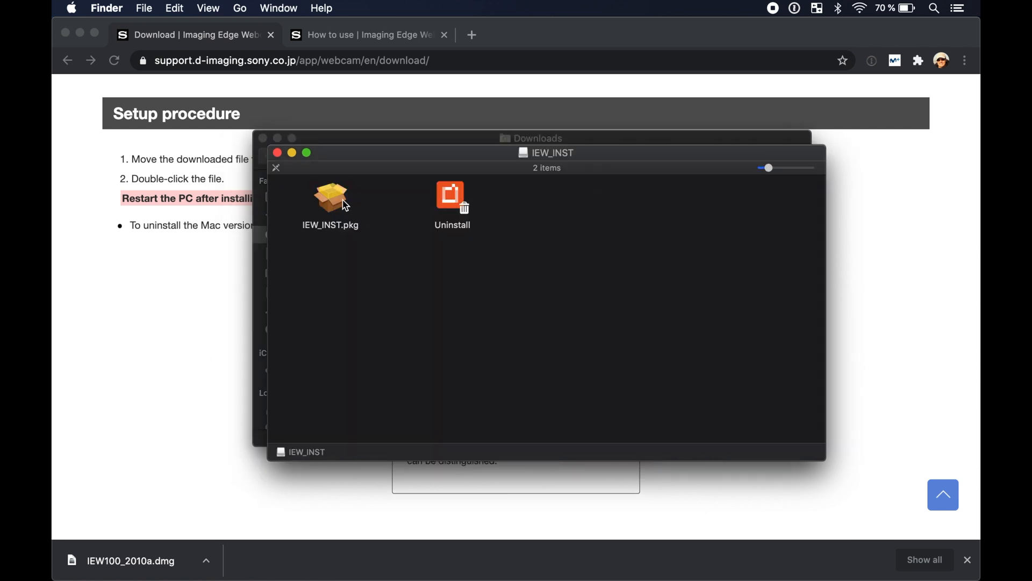
double_click(331, 197)
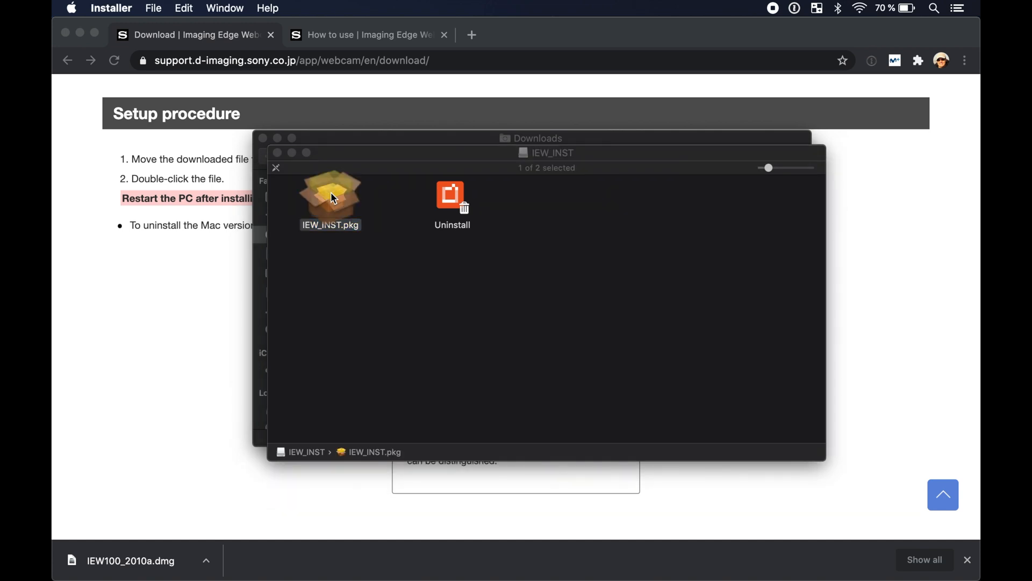
Step: Step through the installer, accept the software licence agreement, and start the installation
double_click(329, 194)
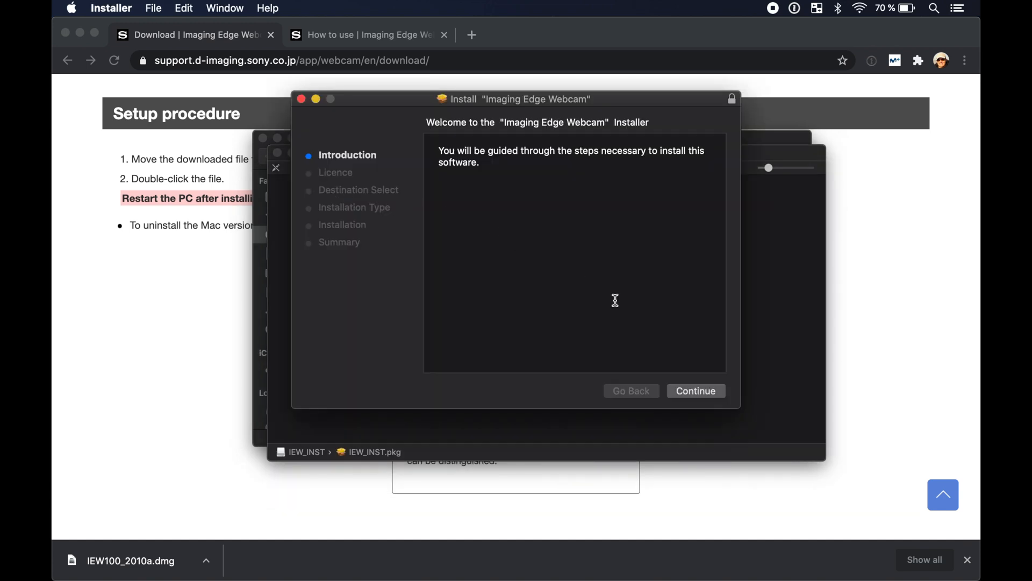
click(695, 390)
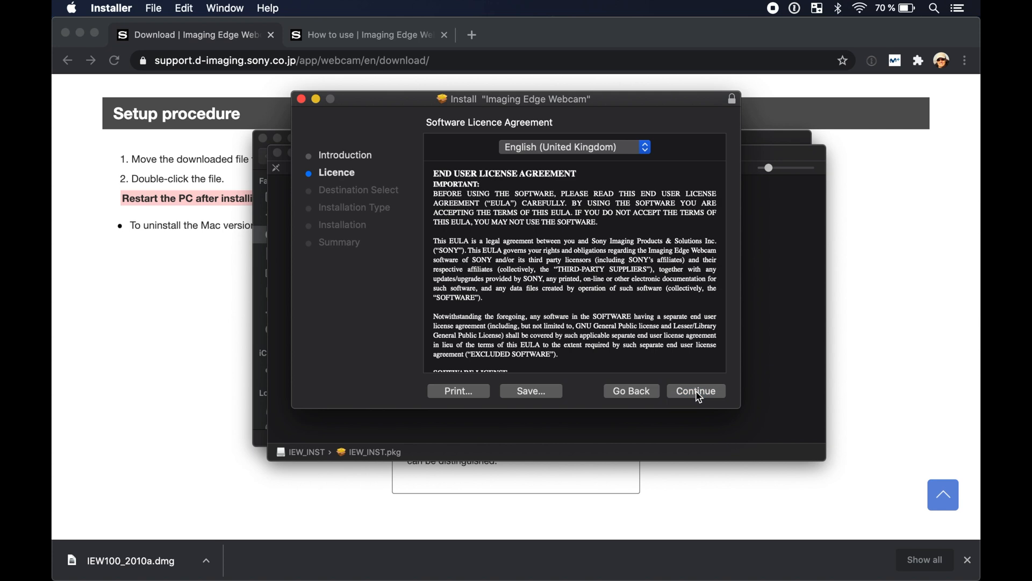
click(695, 391)
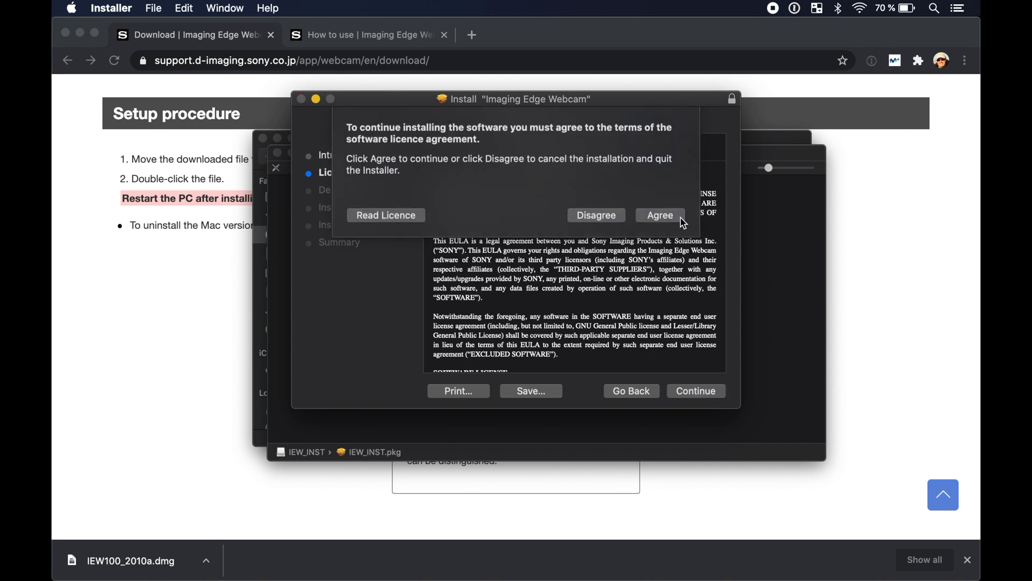
click(659, 215)
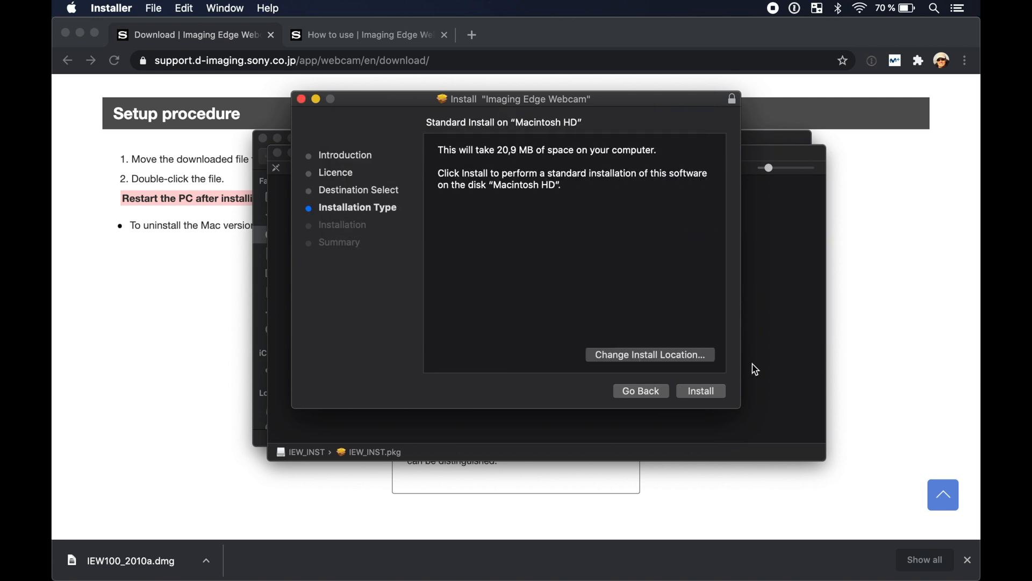
click(701, 390)
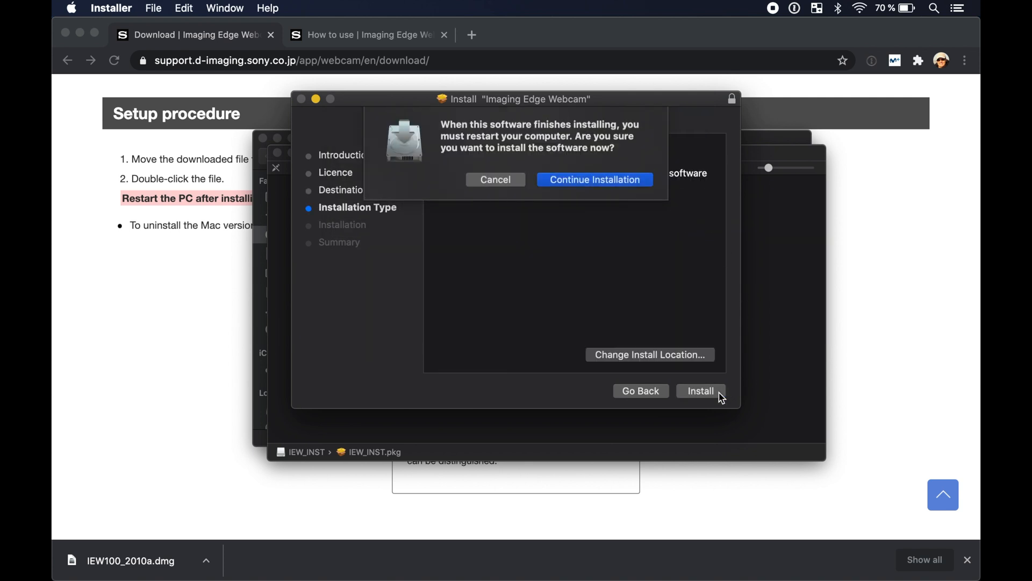
mouse_move(669, 237)
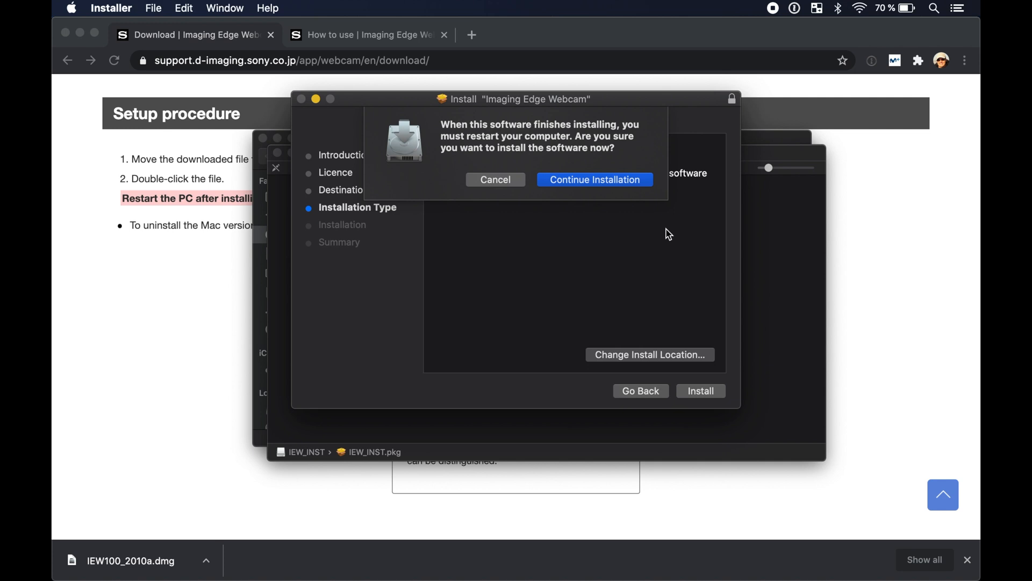
Step: Accept the required restart, authorise with the account password, and restart the computer
click(593, 179)
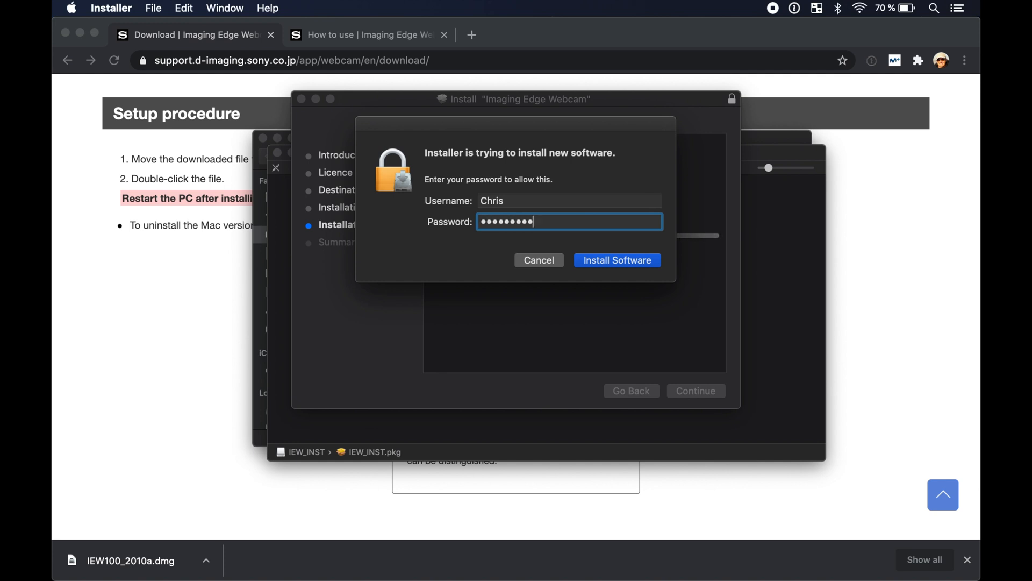
click(616, 260)
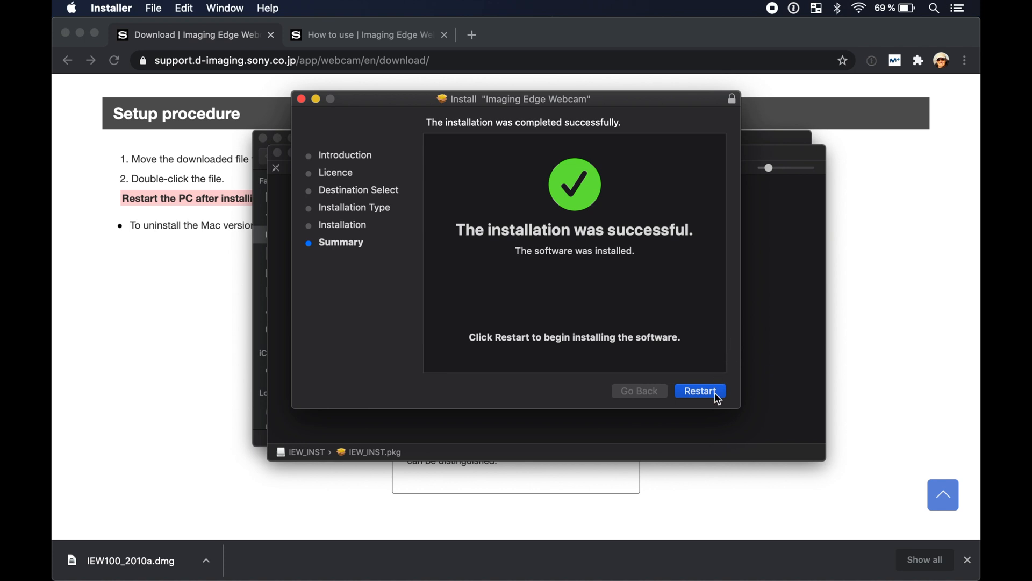
click(700, 390)
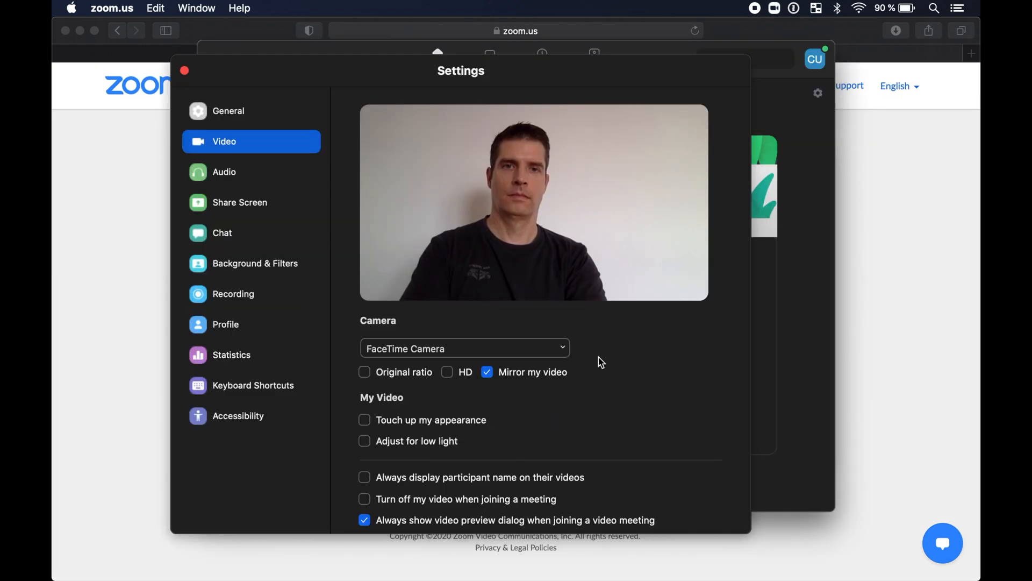
Step: Select Sony Camera (Imaging Edge) from Zoom's Camera dropdown in Video settings
click(561, 349)
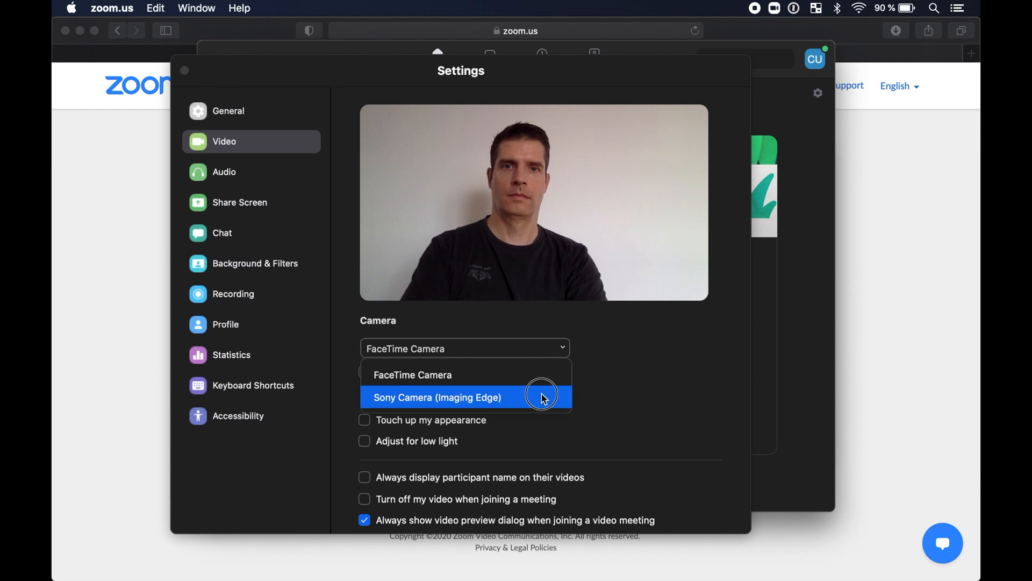
click(437, 397)
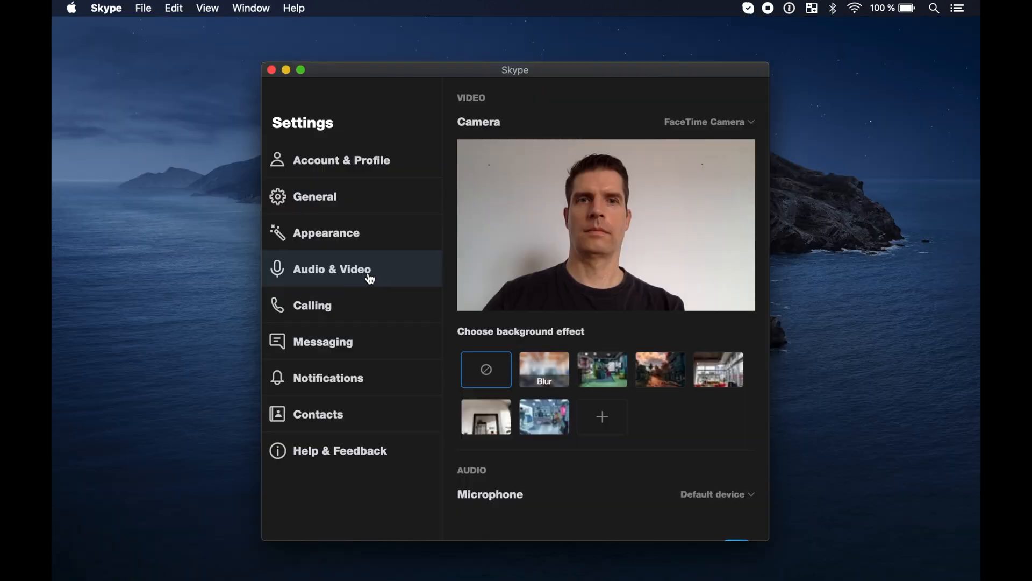
mouse_move(790, 136)
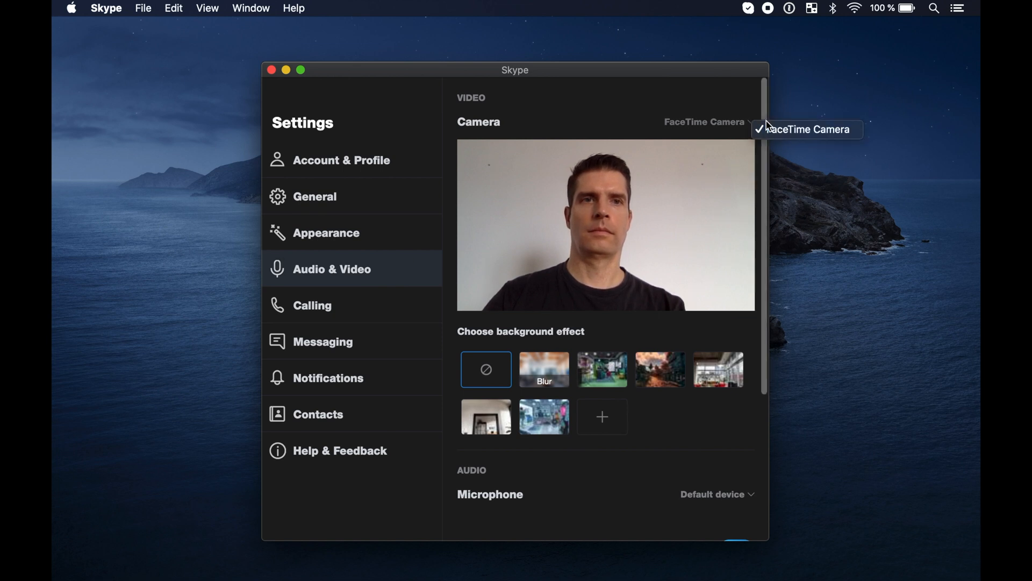
mouse_move(735, 112)
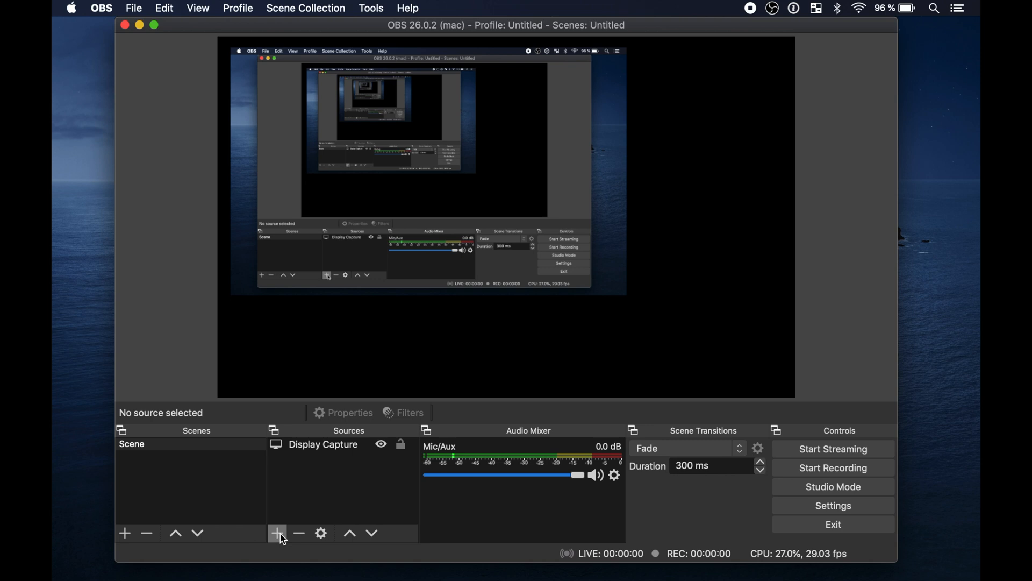
Step: Add a Video Capture Device source named 'Sony RX100 VII' using the Sony camera
click(276, 533)
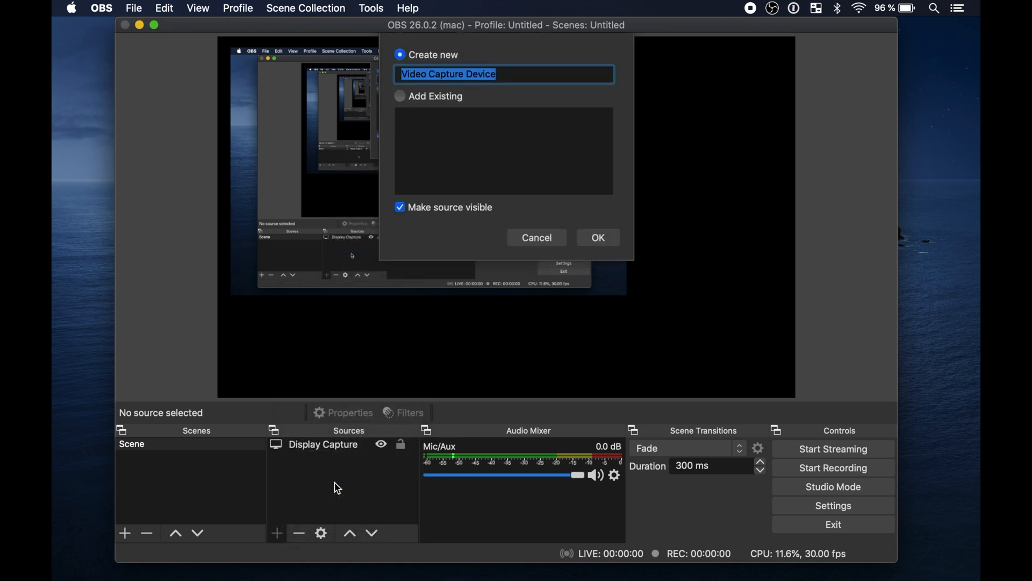
text(Sony RX100 VII)
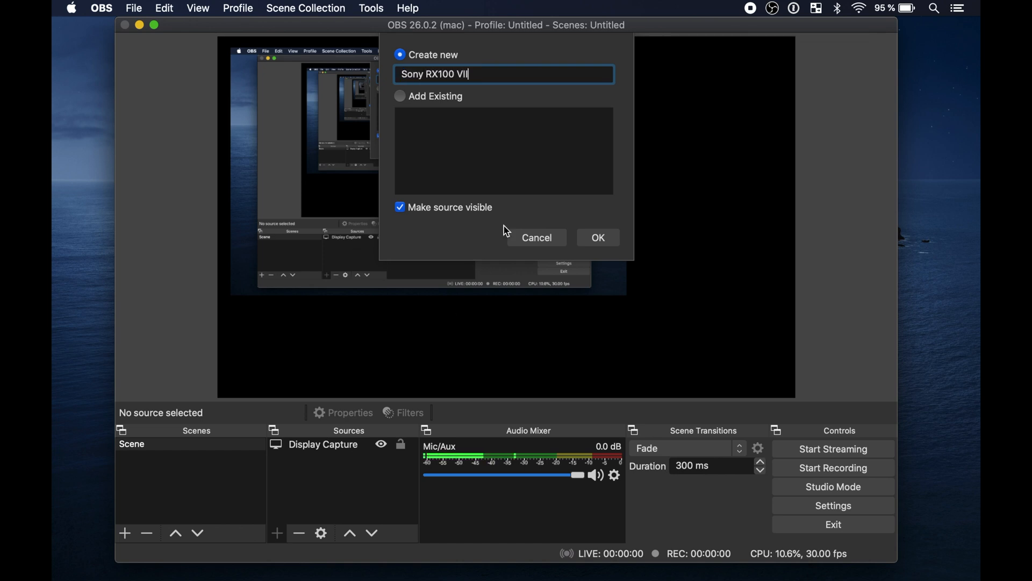
click(595, 237)
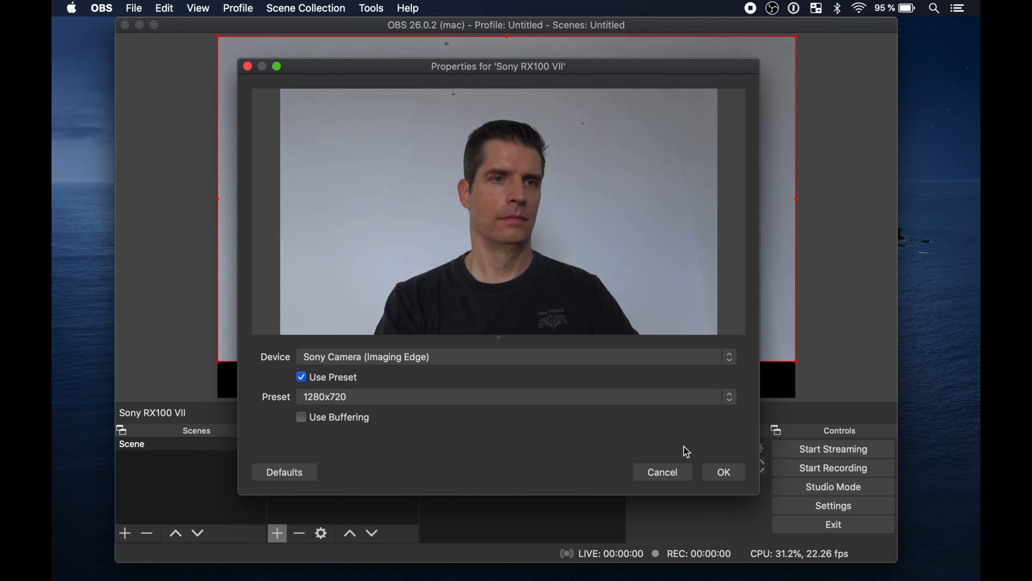
click(722, 471)
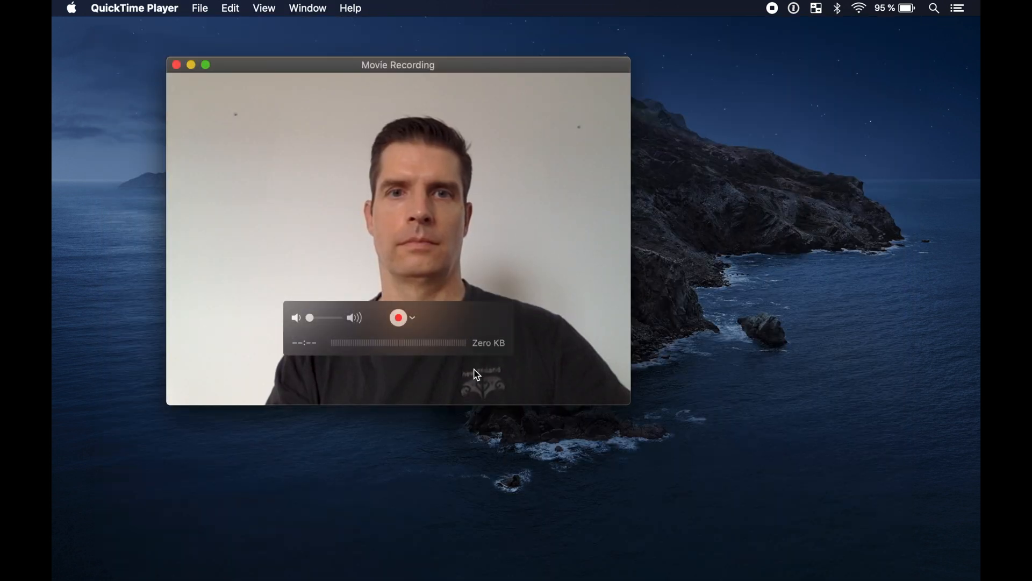
Step: Switch the recording source to Sony Camera, record a short test clip, and play it back
click(412, 317)
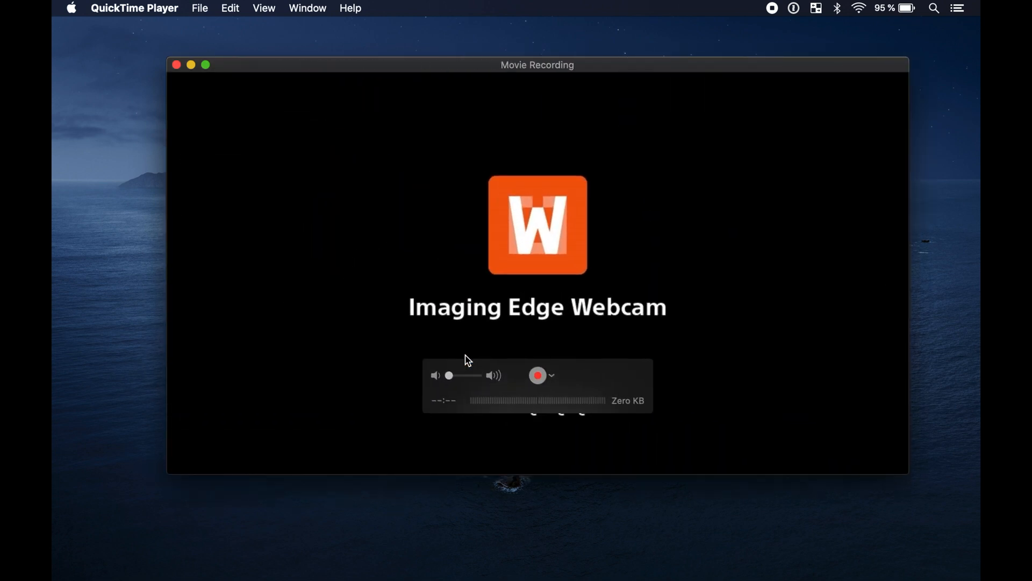
mouse_move(683, 349)
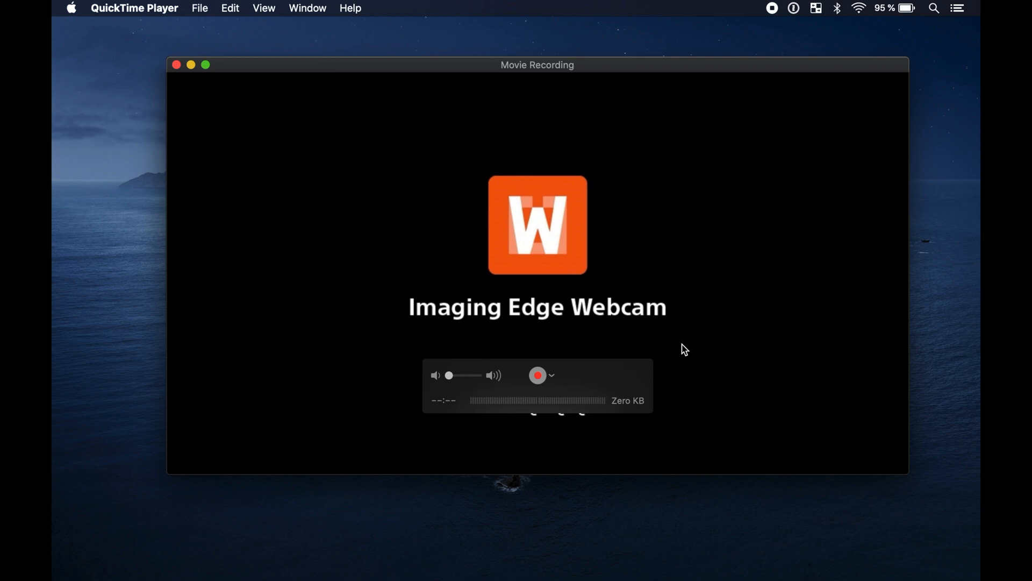
mouse_move(613, 370)
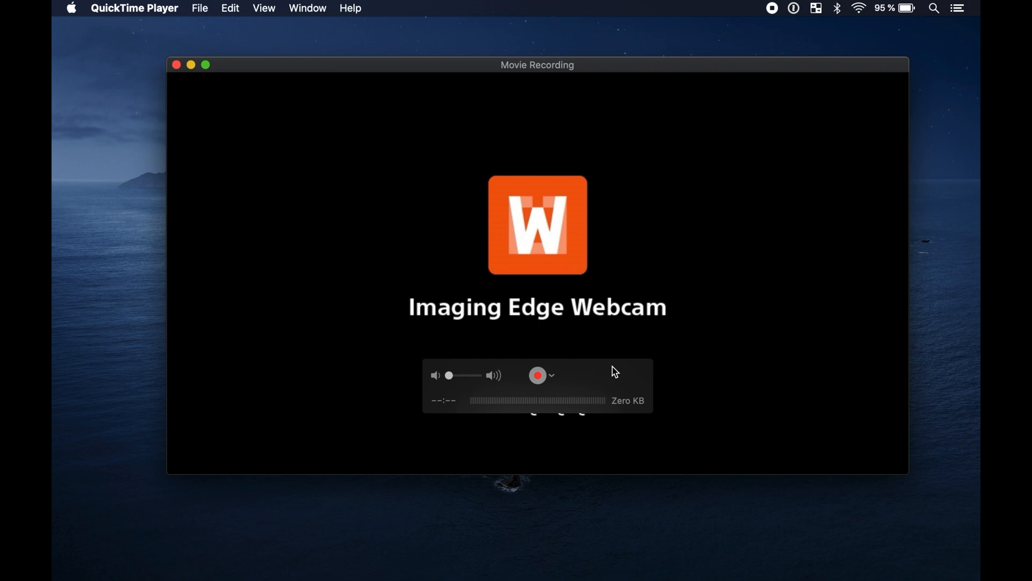
click(537, 375)
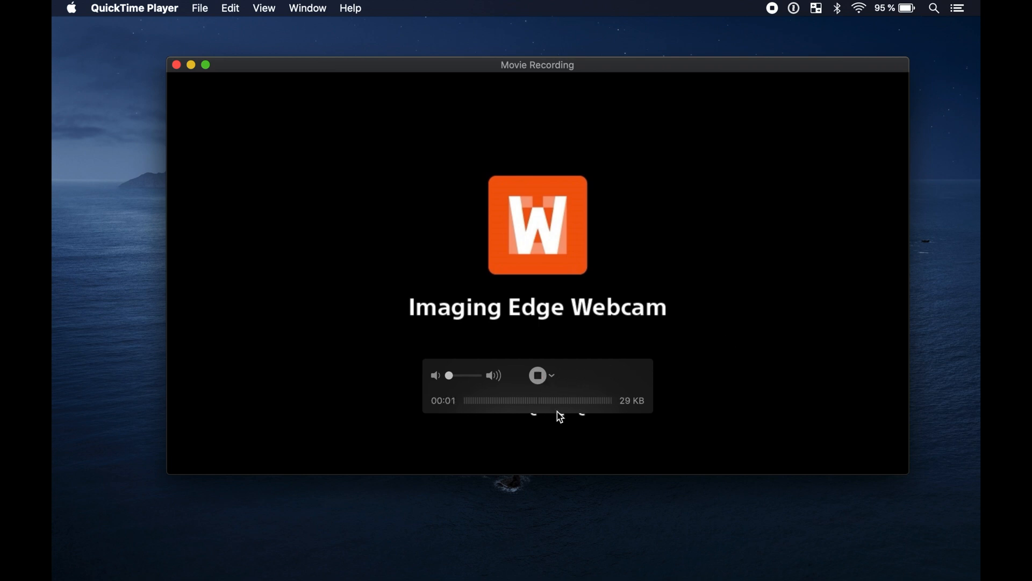
click(537, 375)
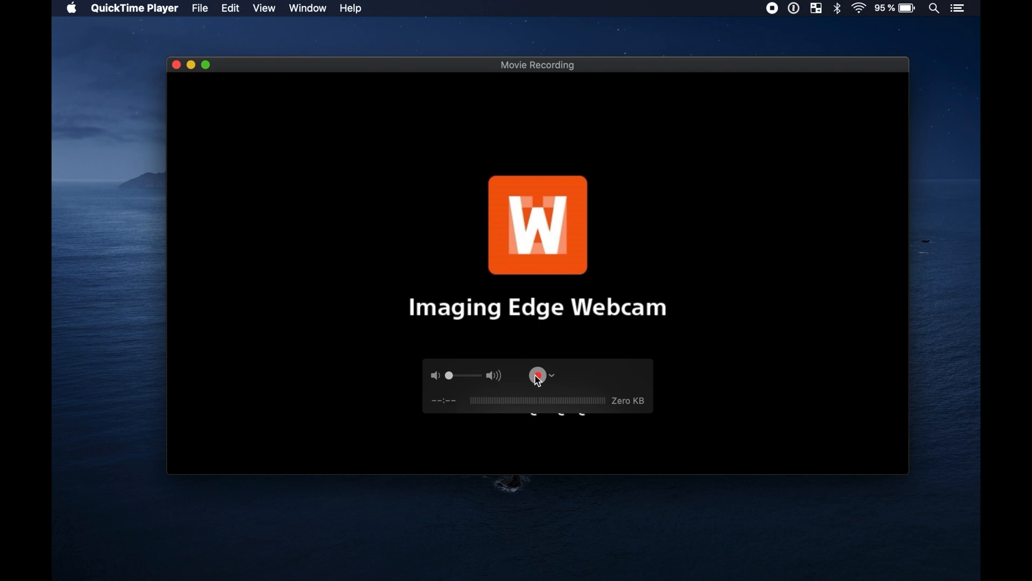
click(536, 375)
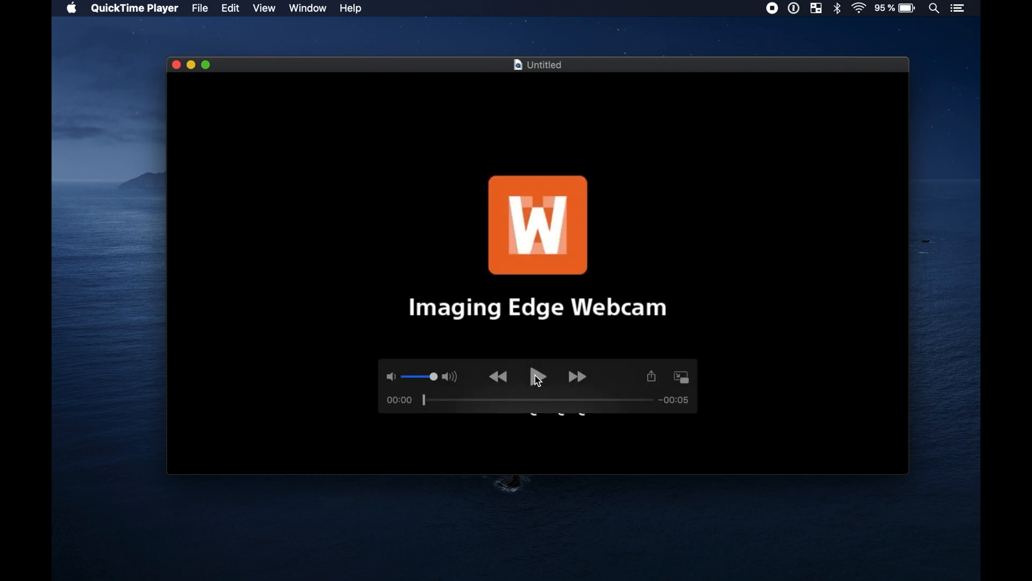
click(537, 376)
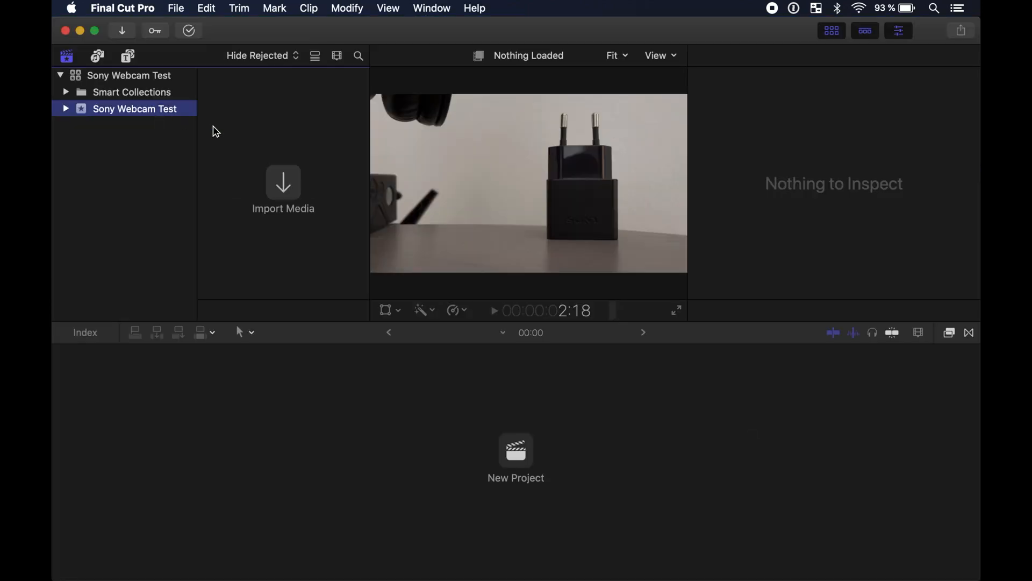
mouse_move(283, 183)
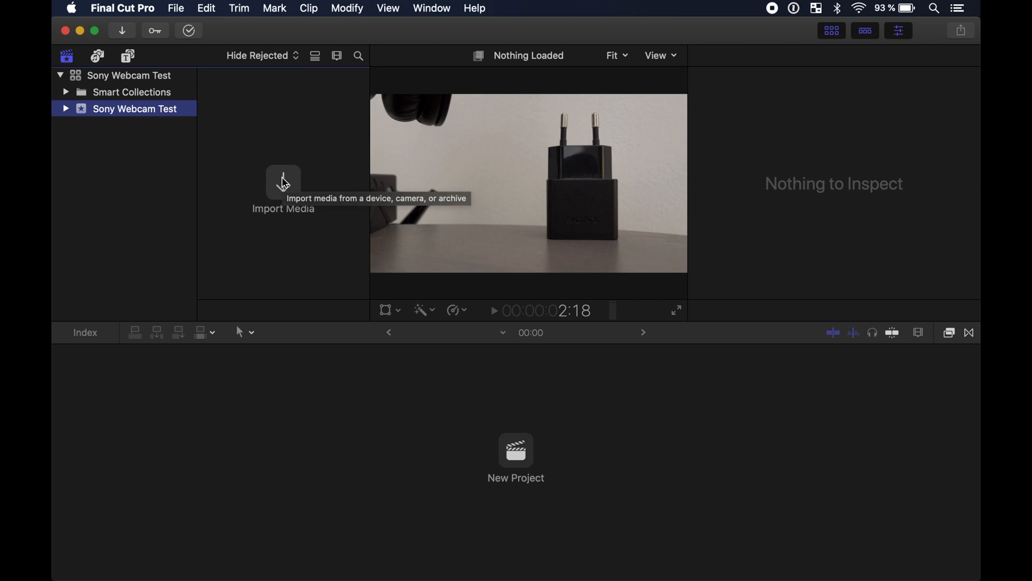
Step: Import from Sony Camera (Imaging Edge), dismiss the conflict alert, then capture and stop a clip
click(283, 183)
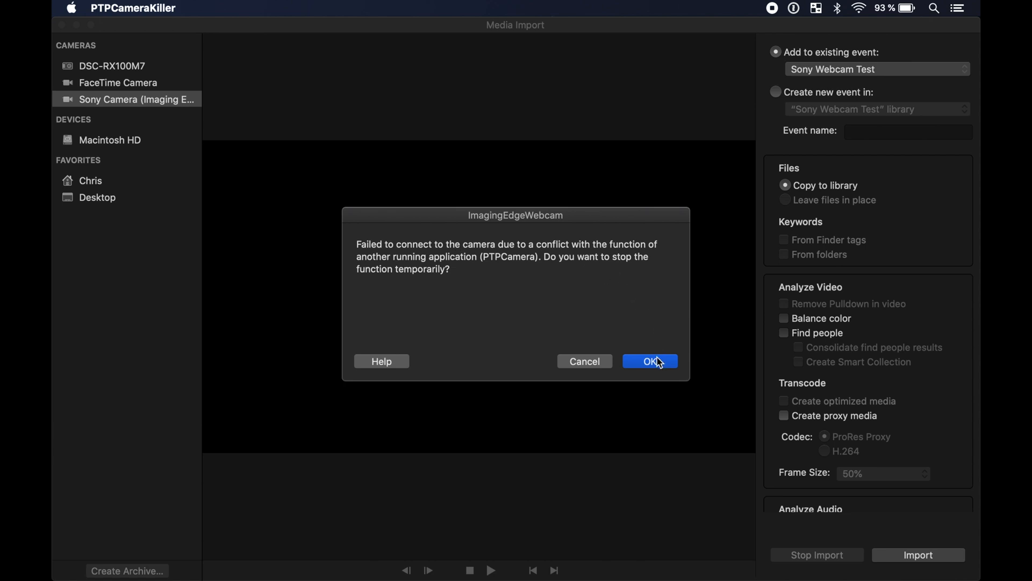
click(649, 360)
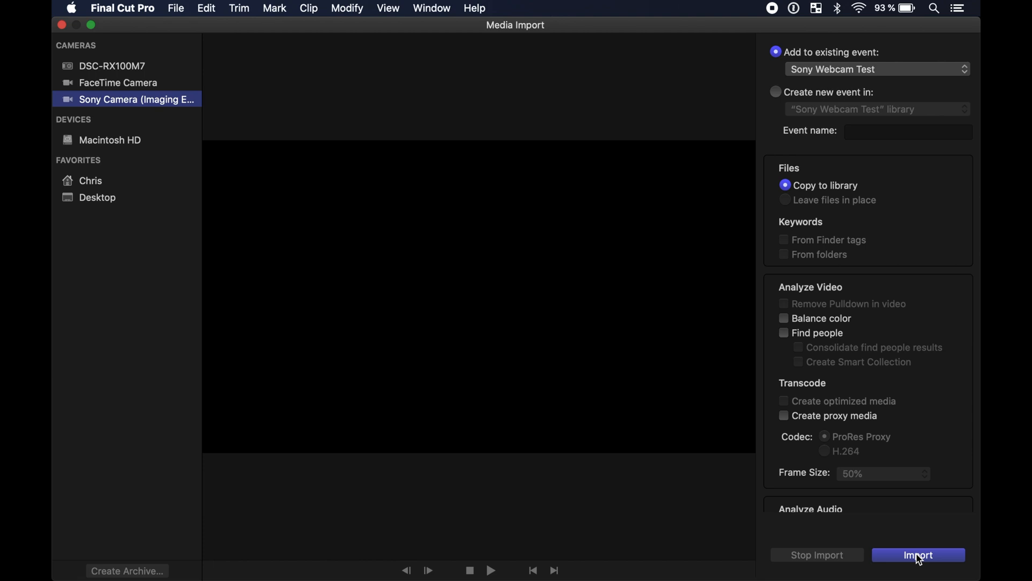
click(918, 555)
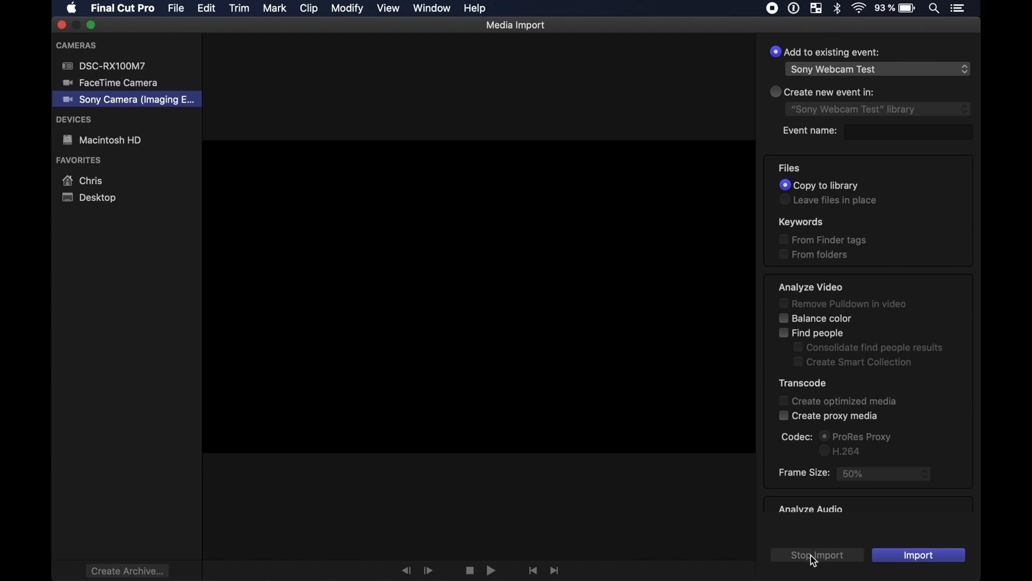
click(917, 555)
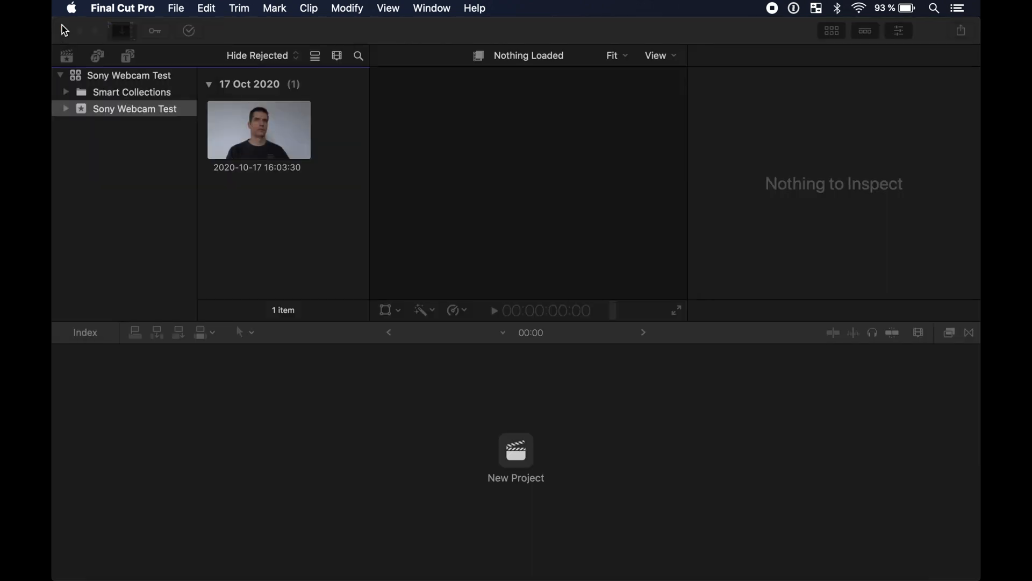